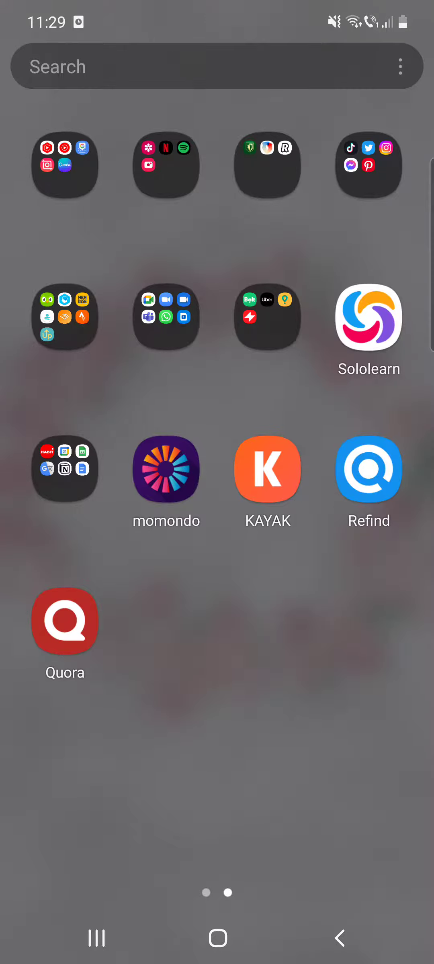
- Launch the Quora app to its Home feed
click(65, 621)
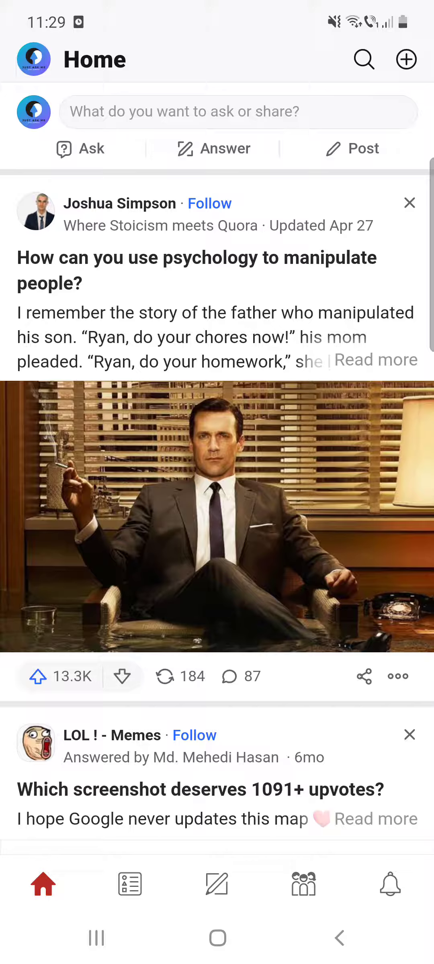
- Go to the Answer section listing questions suggested for you
click(216, 884)
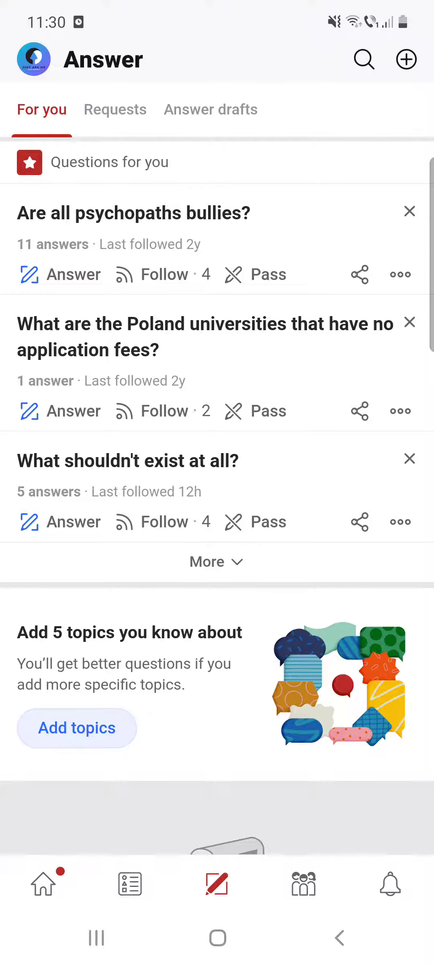
- View the question 'Are all psychopaths bullies?' with its existing answers
click(134, 213)
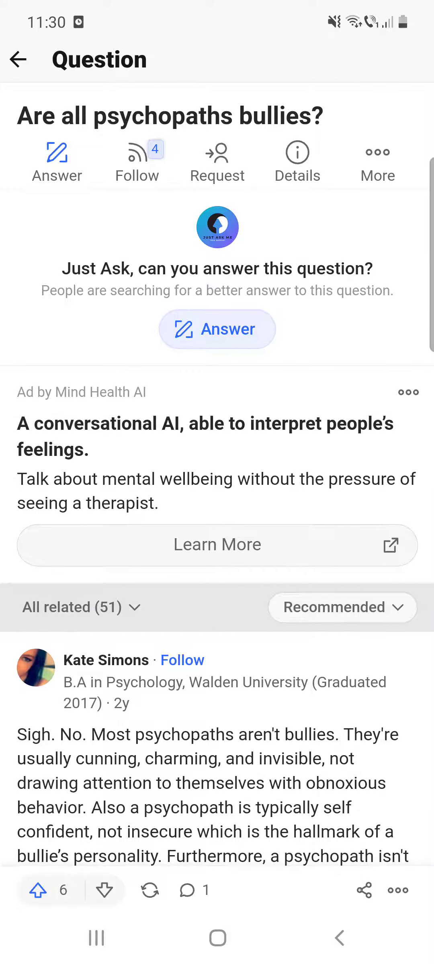
- Start a new, empty answer to 'Are all psychopaths bullies?'
click(217, 329)
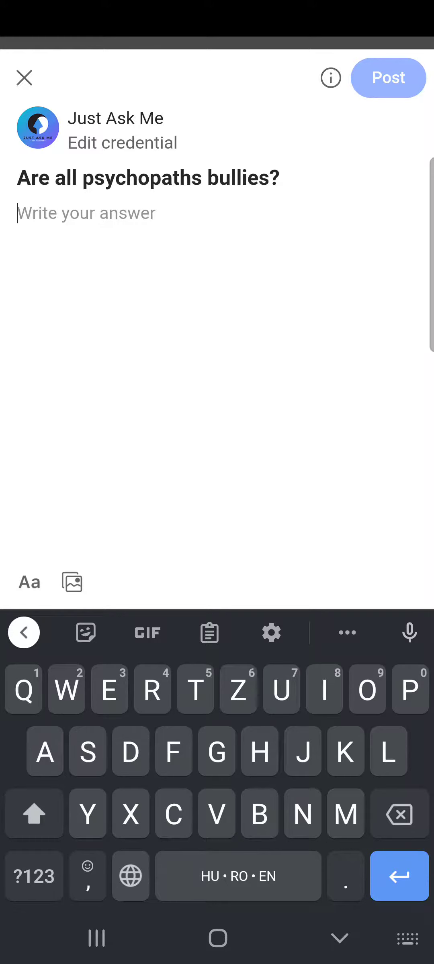
- Show the formatting toolbar, then discard the empty answer and return to the question page
click(28, 582)
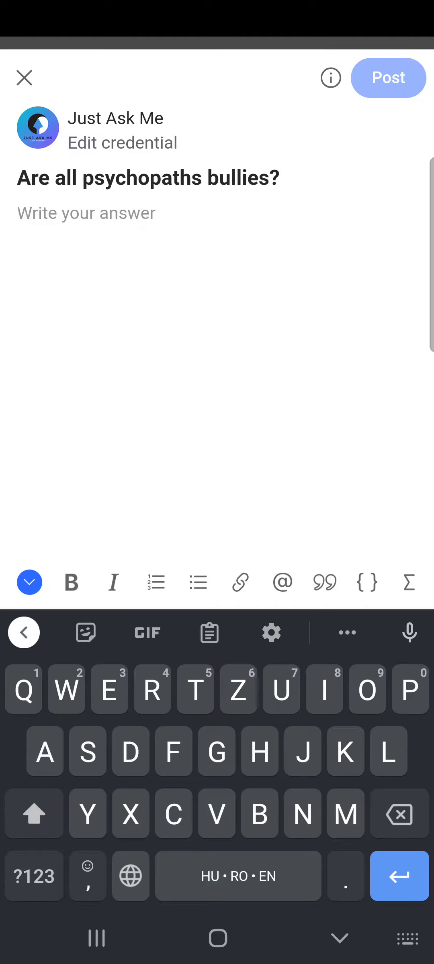
click(25, 77)
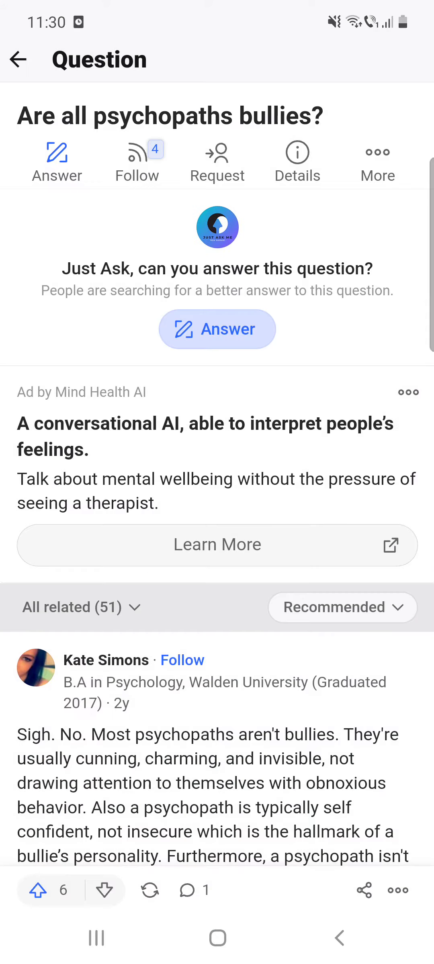